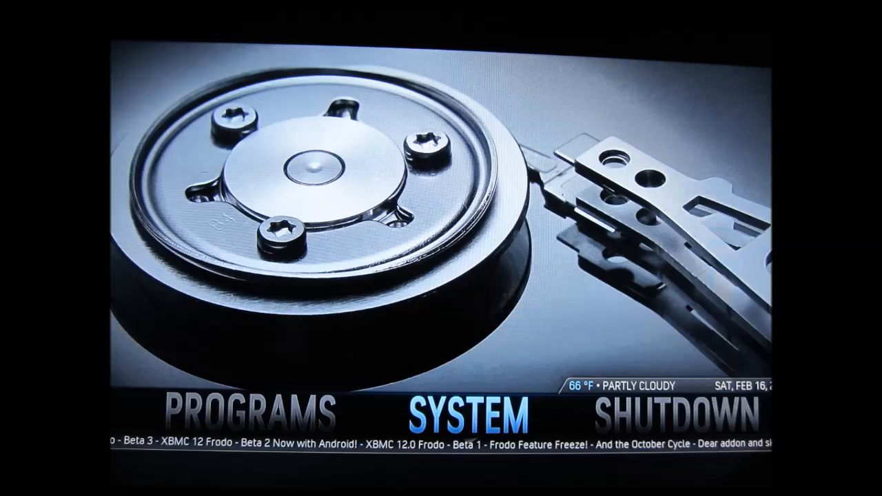
# Enter XBMC's System settings and select the Services section
pyautogui.click(463, 414)
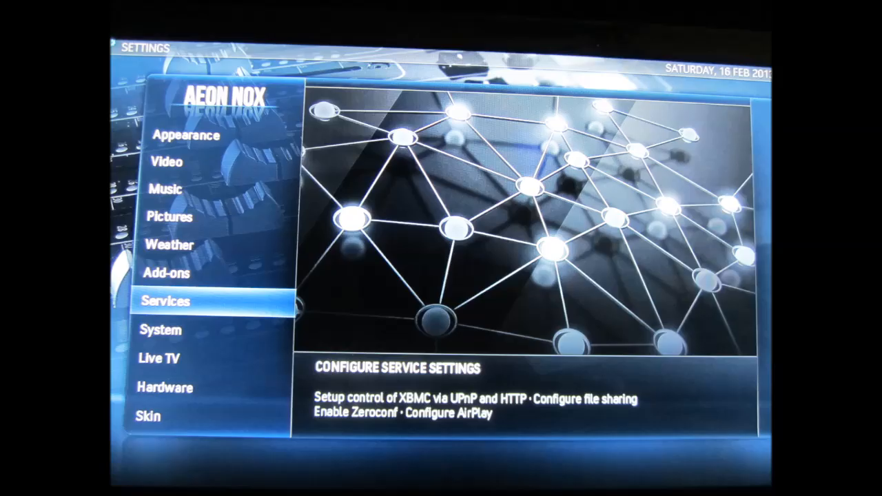
pyautogui.click(164, 300)
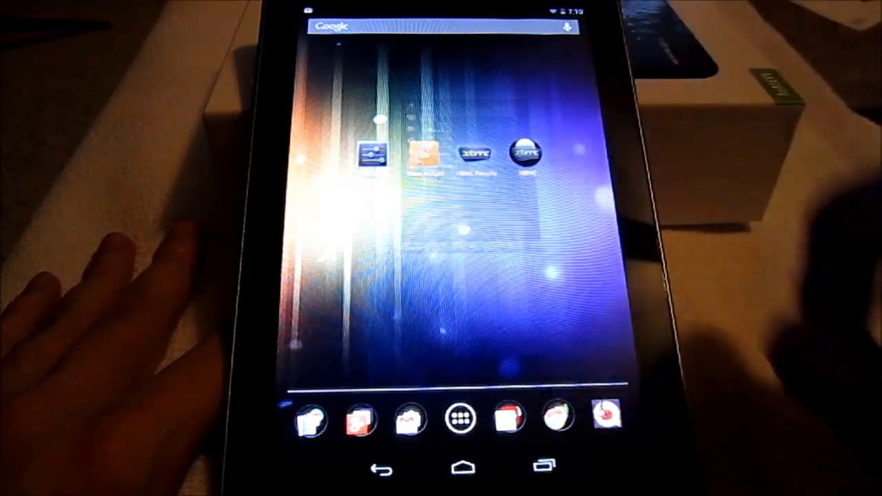
# Launch XBMC Remote, enter 'Watch your Movies' and scroll through the movie titles
pyautogui.click(524, 154)
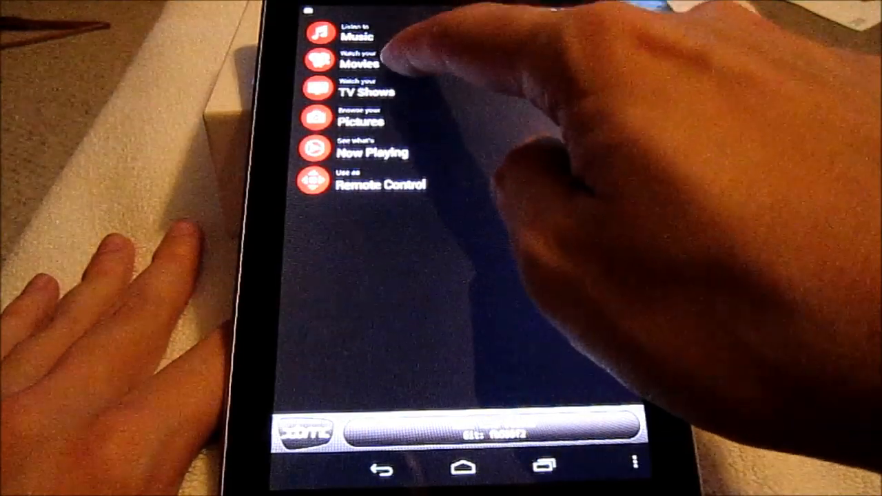
pyautogui.click(358, 62)
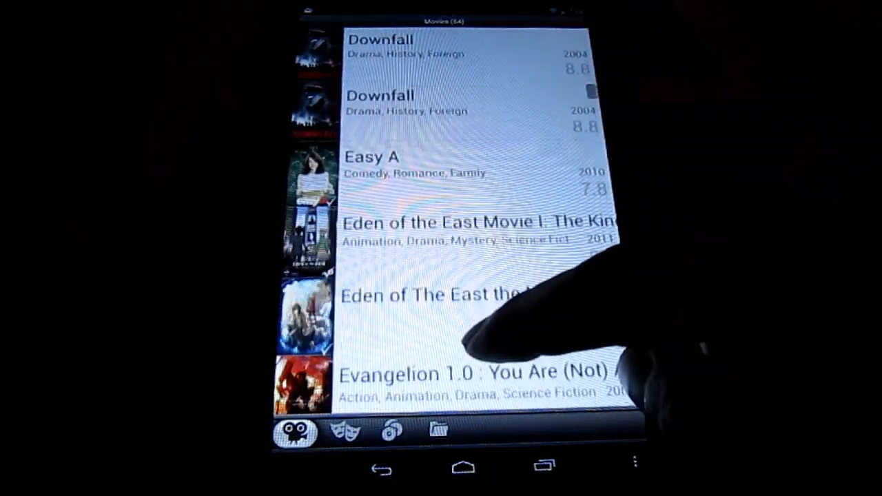
pyautogui.scroll(-3)
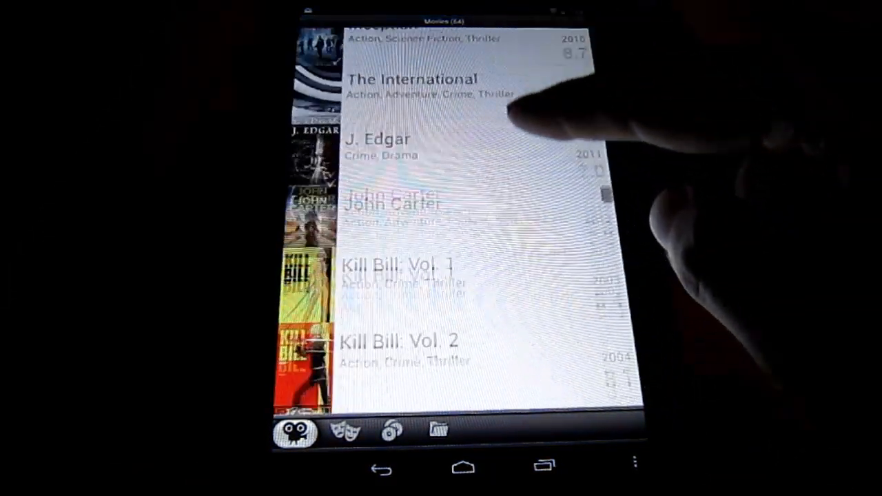
pyautogui.scroll(-3)
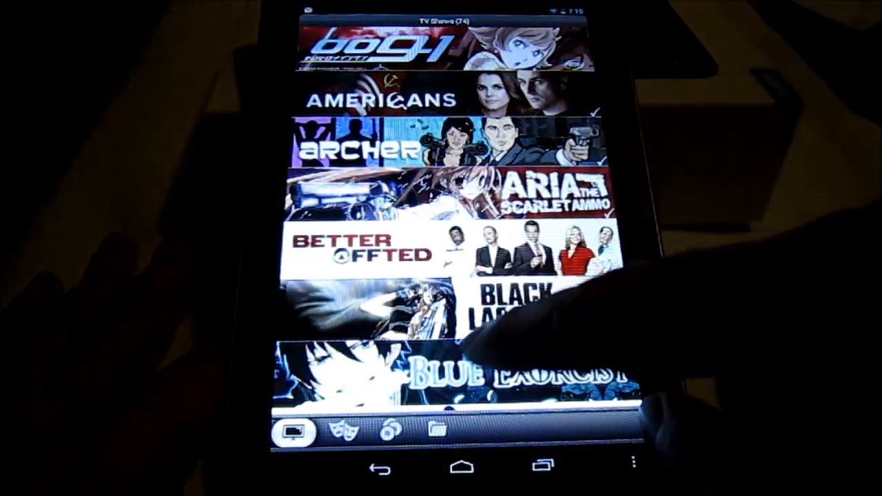
# Scroll through the TV shows banner list and pick a show from it
pyautogui.scroll(-3)
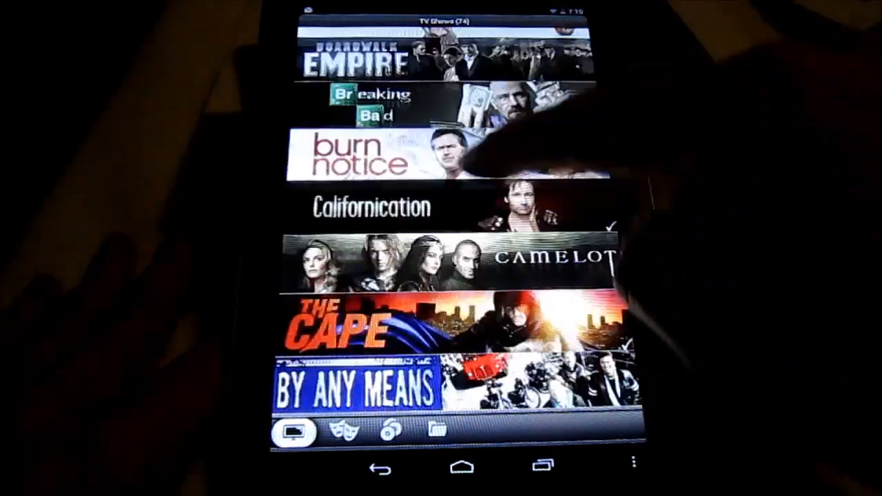
pyautogui.scroll(-3)
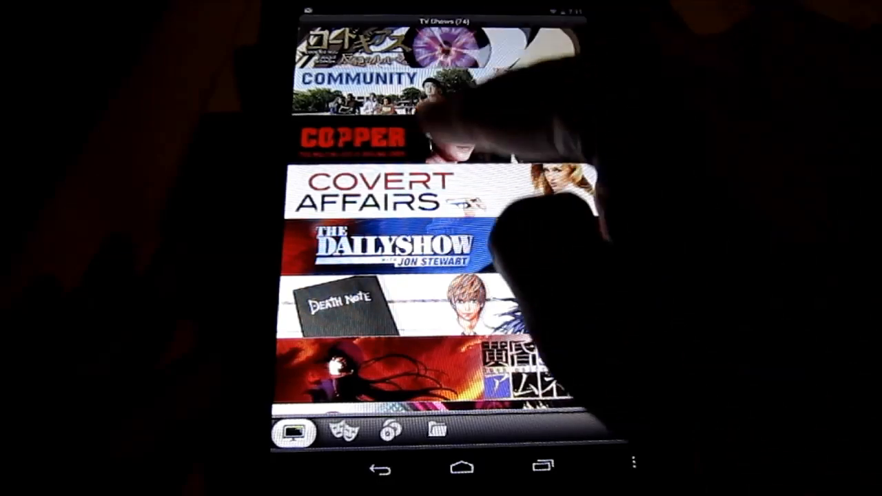
pyautogui.scroll(-3)
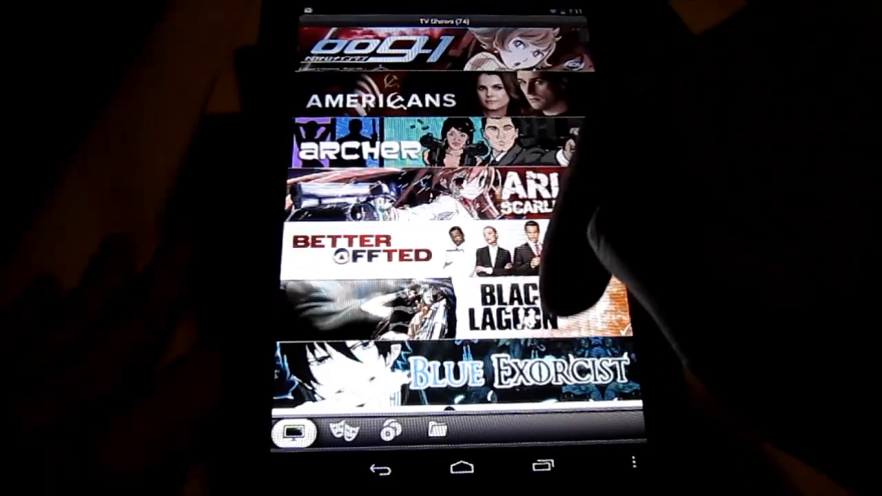
pyautogui.click(358, 144)
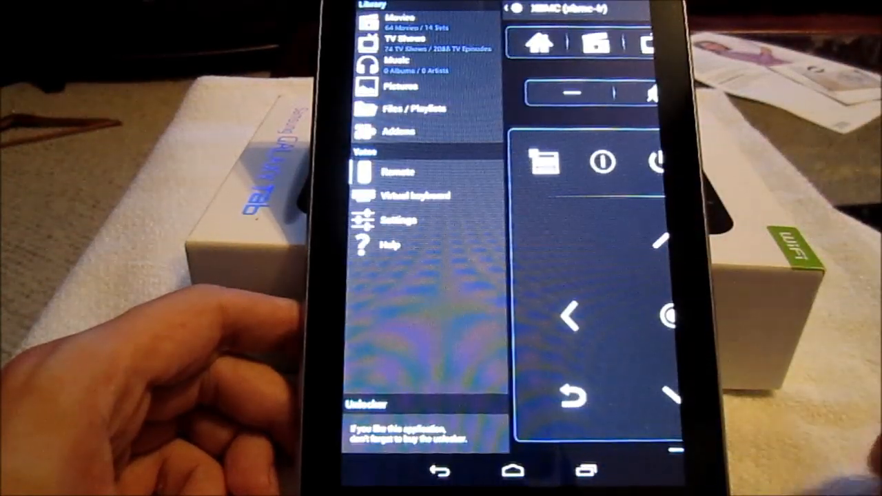
# Enter Yatse's Movies list and fast-scroll through its titles, genres and years
pyautogui.click(398, 17)
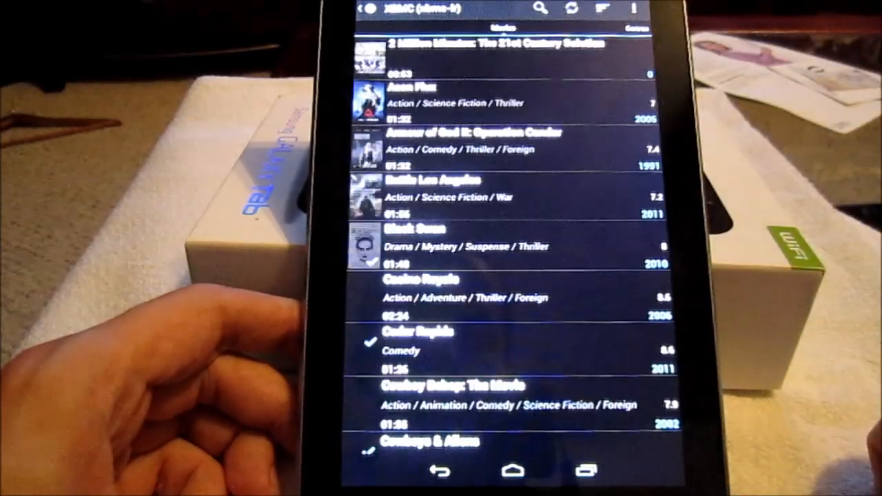
pyautogui.scroll(-3)
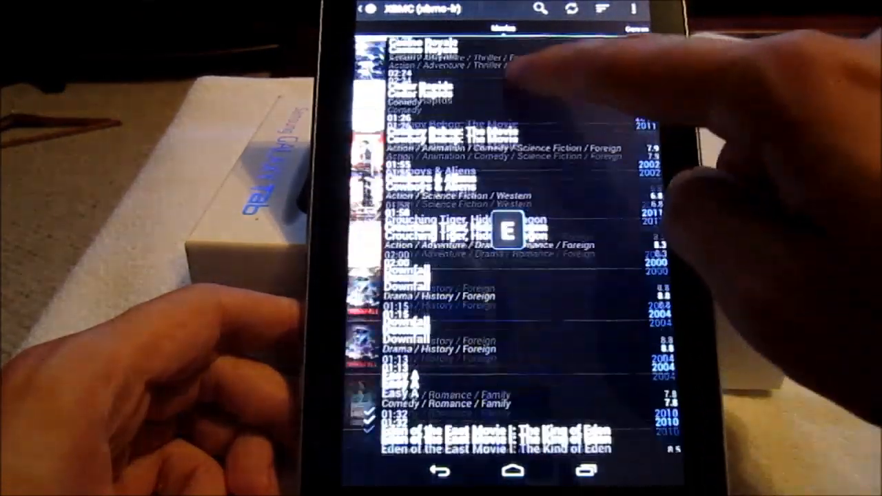
pyautogui.scroll(-3)
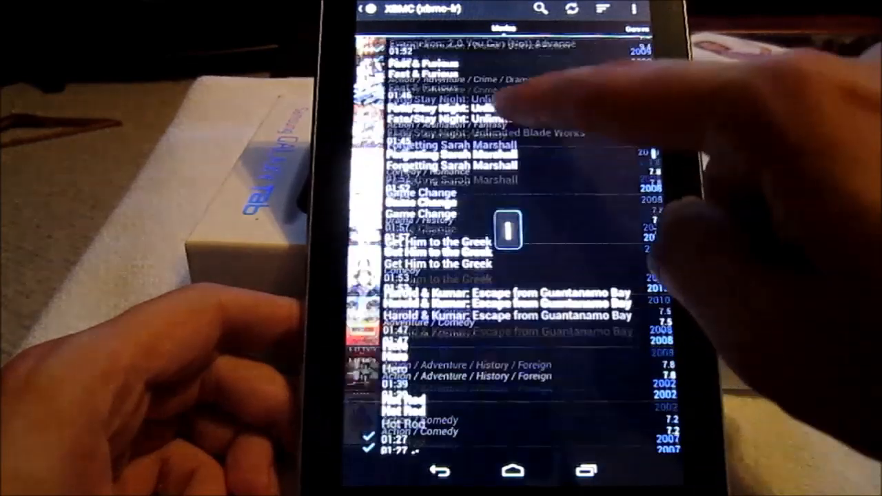
pyautogui.scroll(-3)
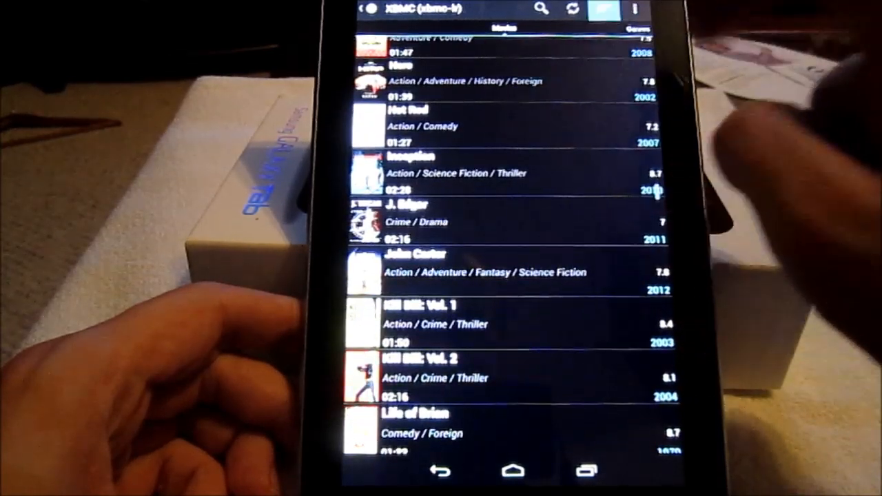
pyautogui.scroll(-3)
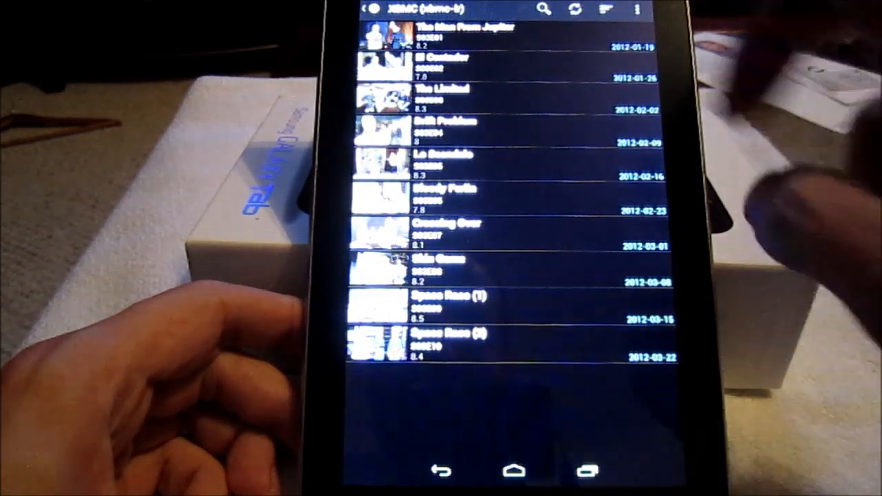
# Select a show's season to list its episodes aired in early 2012
pyautogui.click(448, 35)
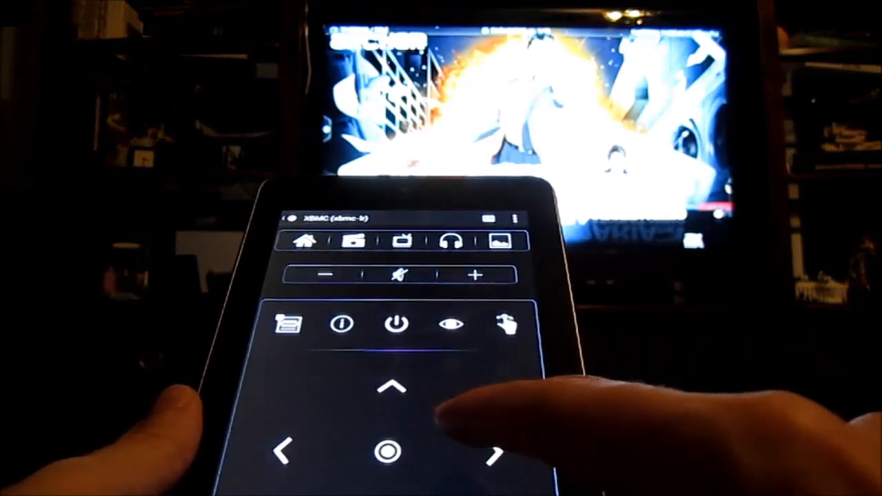
# Use Yatse's arrow pad to move through XBMC's menus on the TV
pyautogui.click(392, 452)
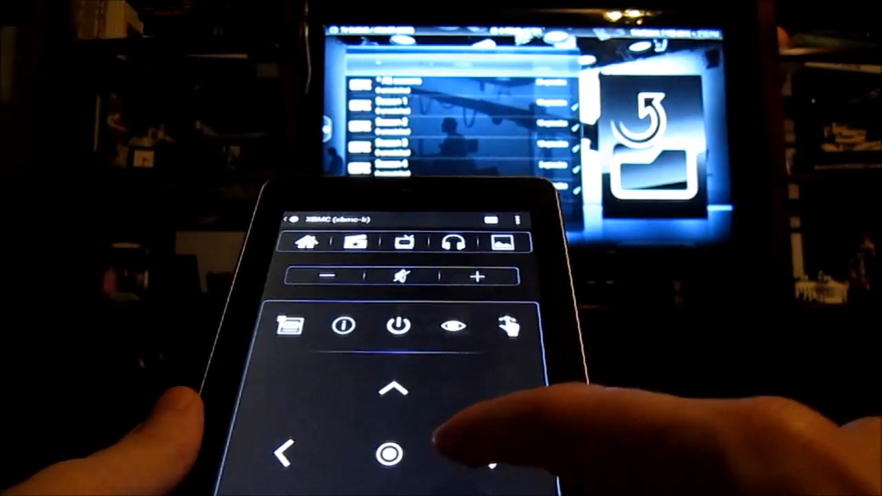